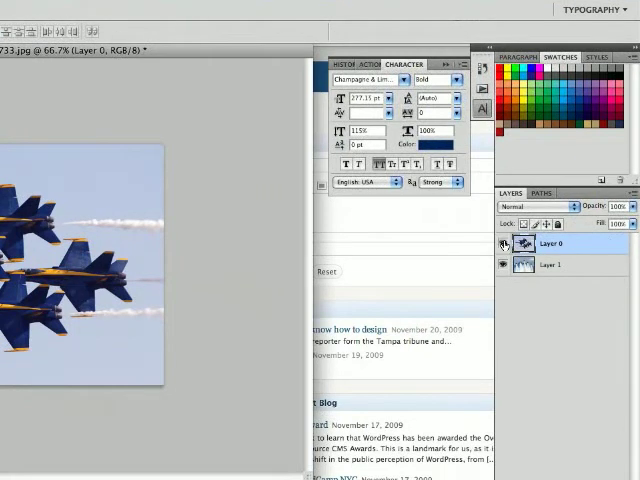
click(504, 245)
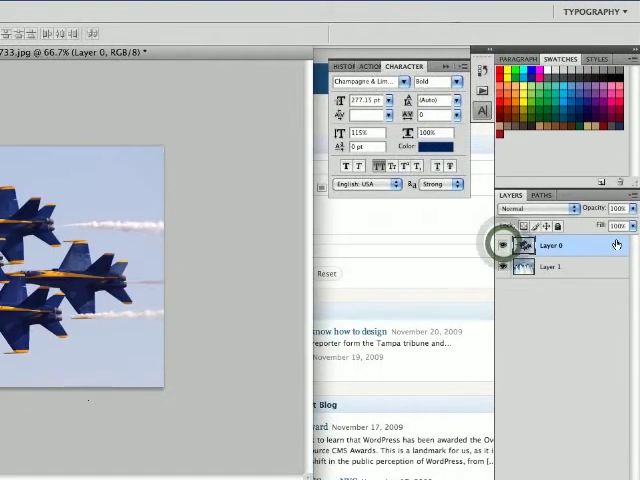